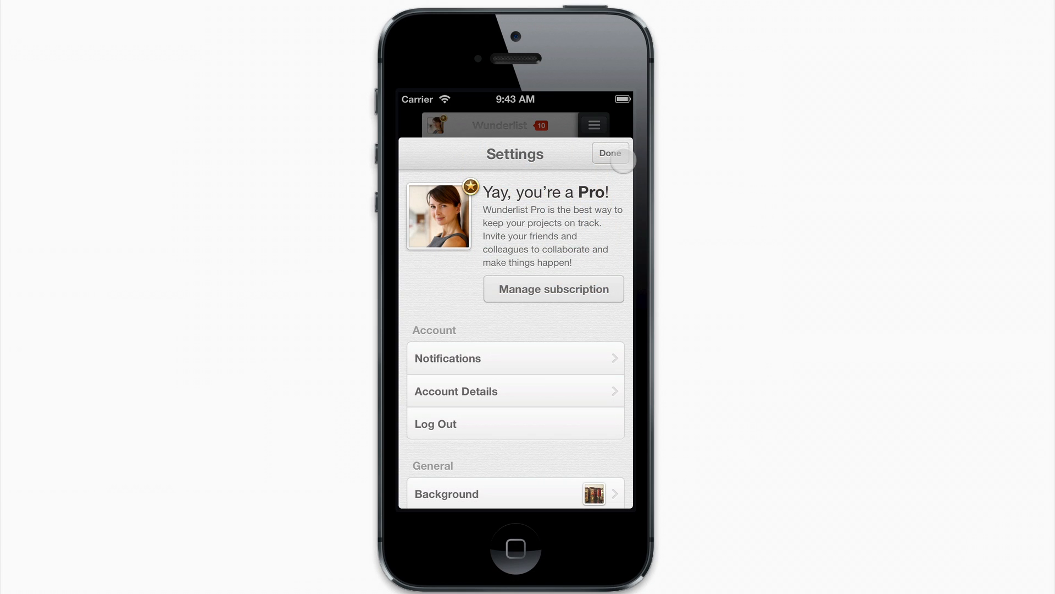
- Close Settings with Done and switch to the Web Campaign list
{"action": "left_click", "coordinate": [608, 153]}
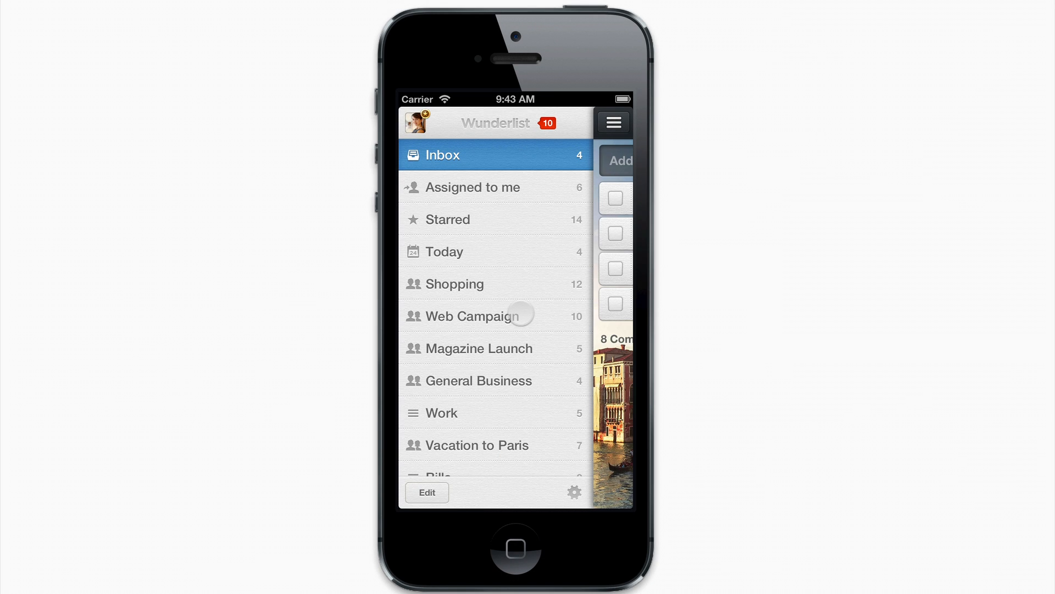
{"action": "left_click", "coordinate": [479, 315]}
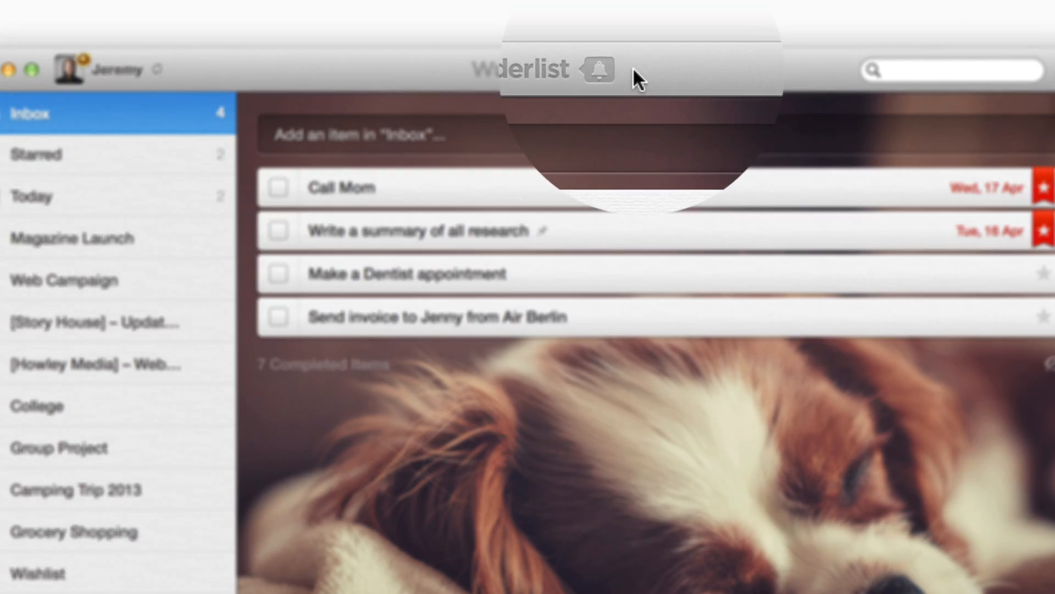
- Add a 'Send Email' to-do assigned to Jeremy on the Mac
{"action": "left_click", "coordinate": [599, 69]}
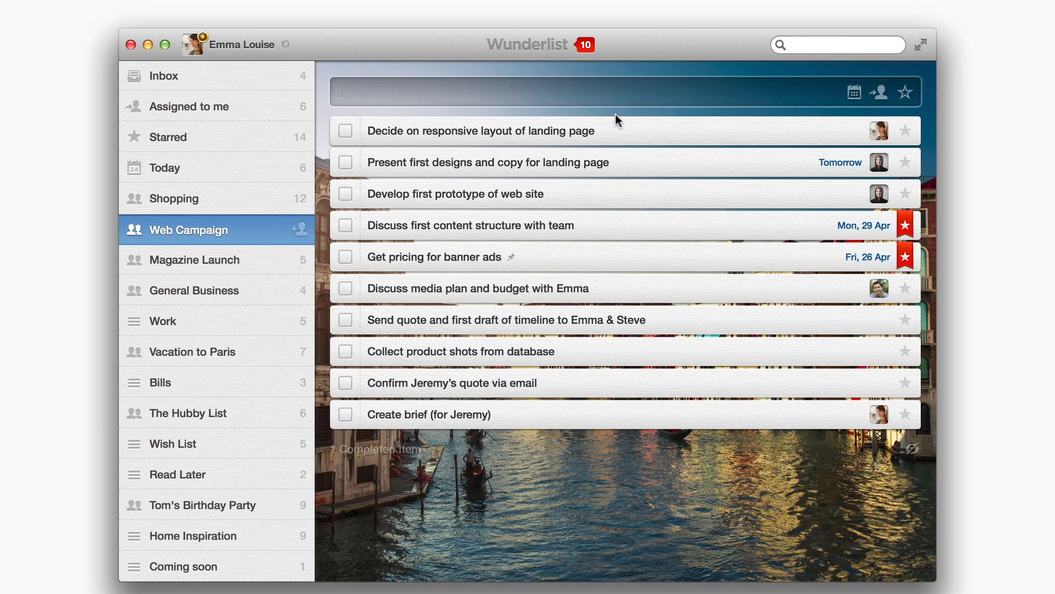
{"action": "type", "text": "Send Email"}
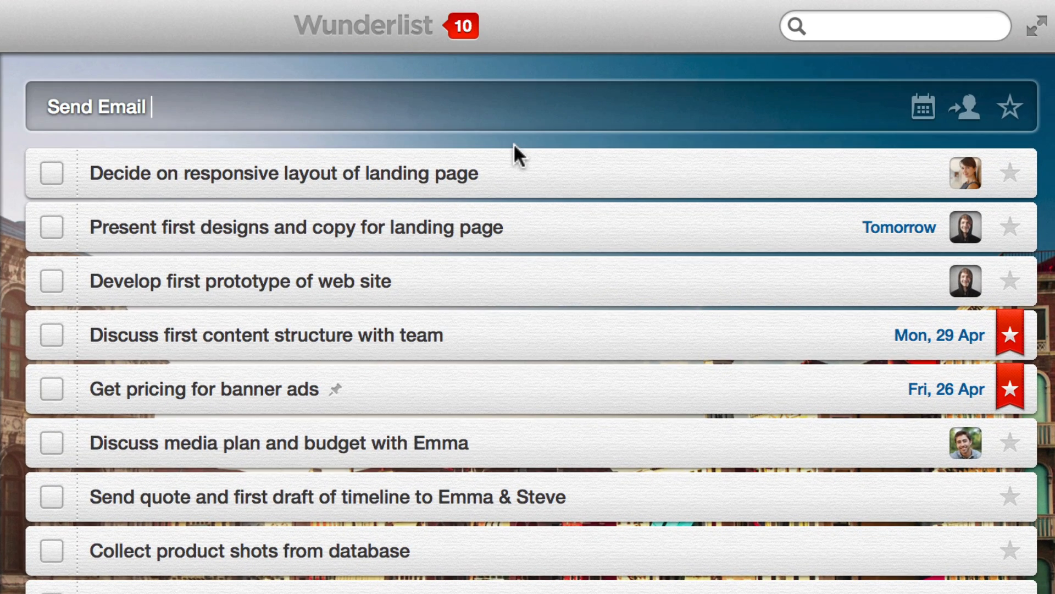
{"action": "type", "text": "Jere"}
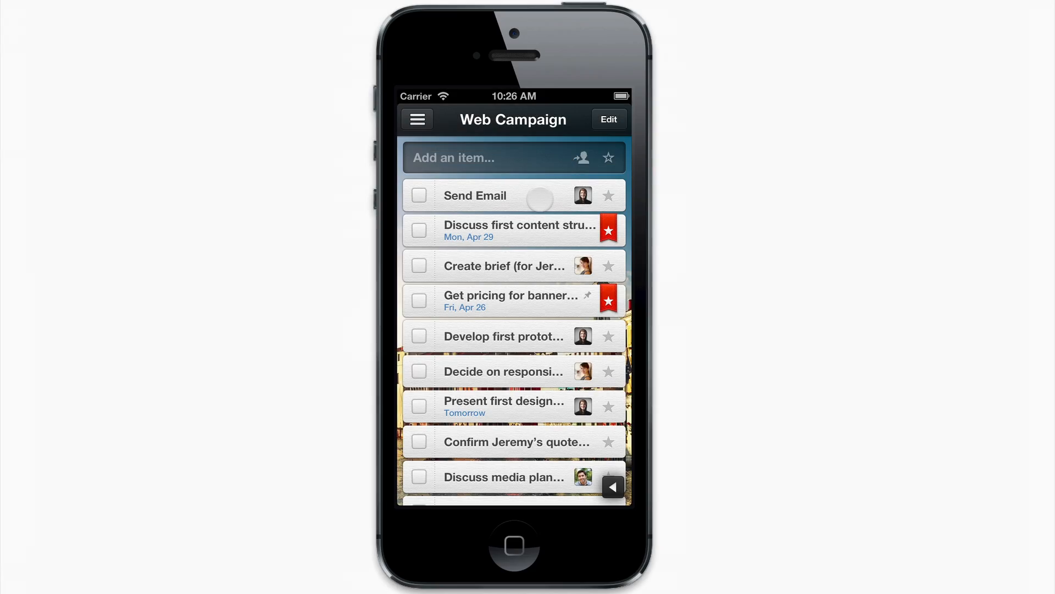
{"action": "left_click", "coordinate": [475, 195]}
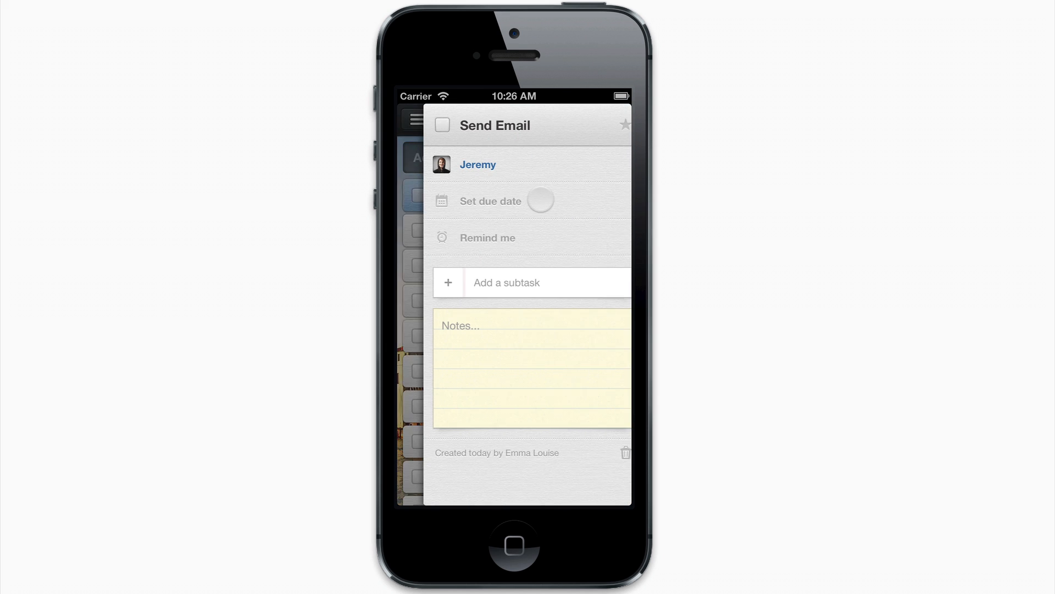
{"action": "left_click", "coordinate": [478, 165]}
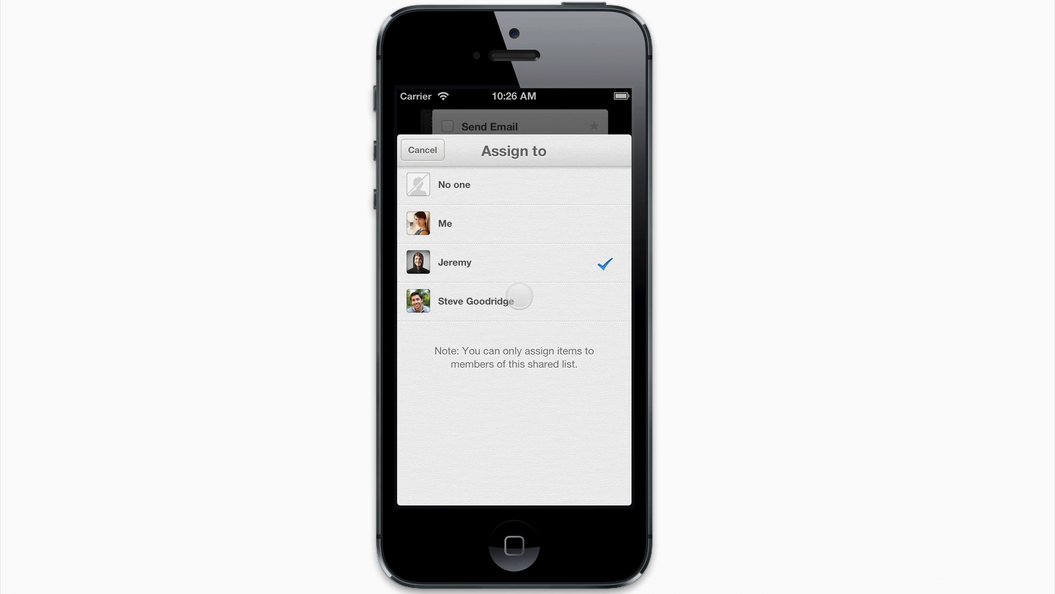
{"action": "left_click", "coordinate": [423, 150]}
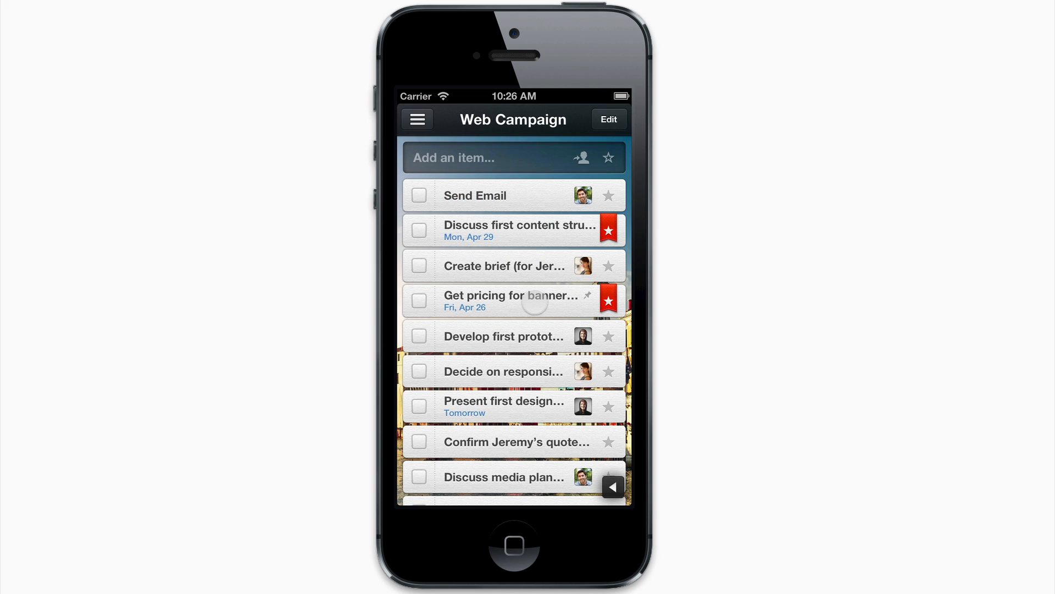
- Sort the Web Campaign to-dos by assignee from the bottom toolbar
{"action": "scroll", "scroll_direction": "down", "scroll_amount": 3}
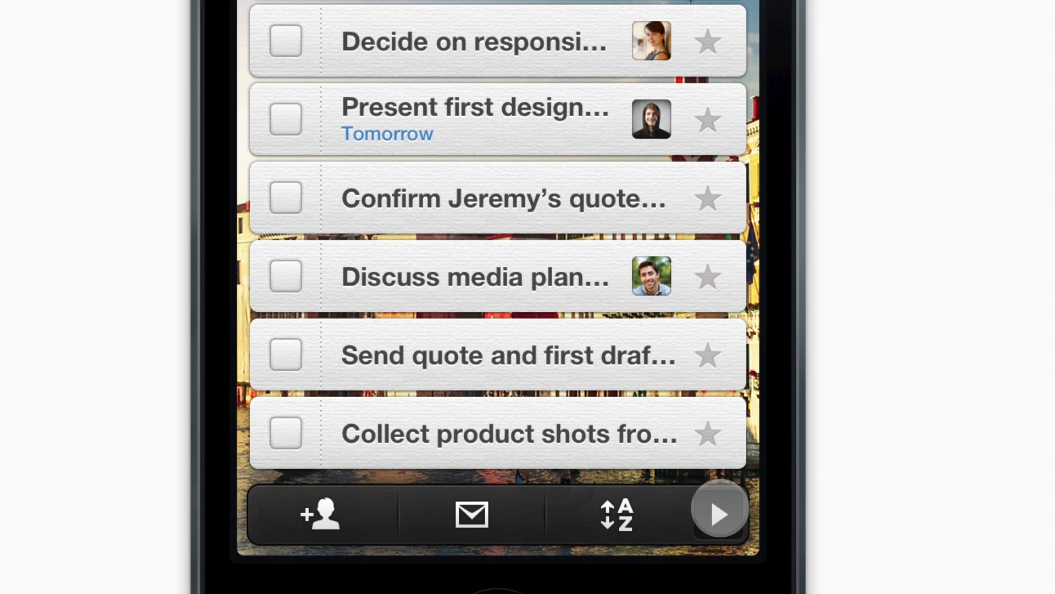
{"action": "left_click", "coordinate": [615, 514]}
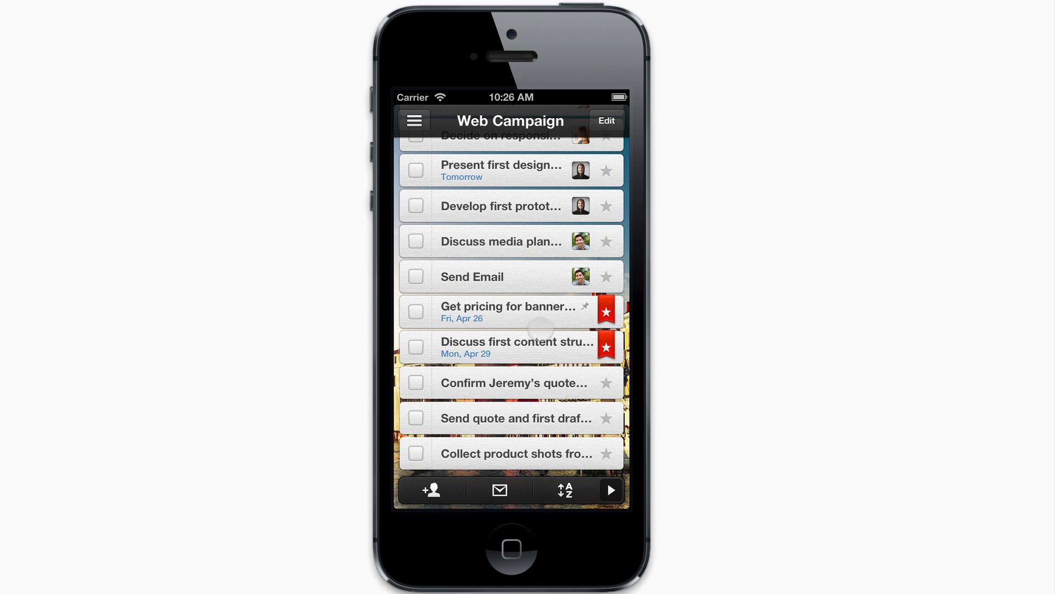
{"action": "scroll", "scroll_direction": "down", "scroll_amount": 3}
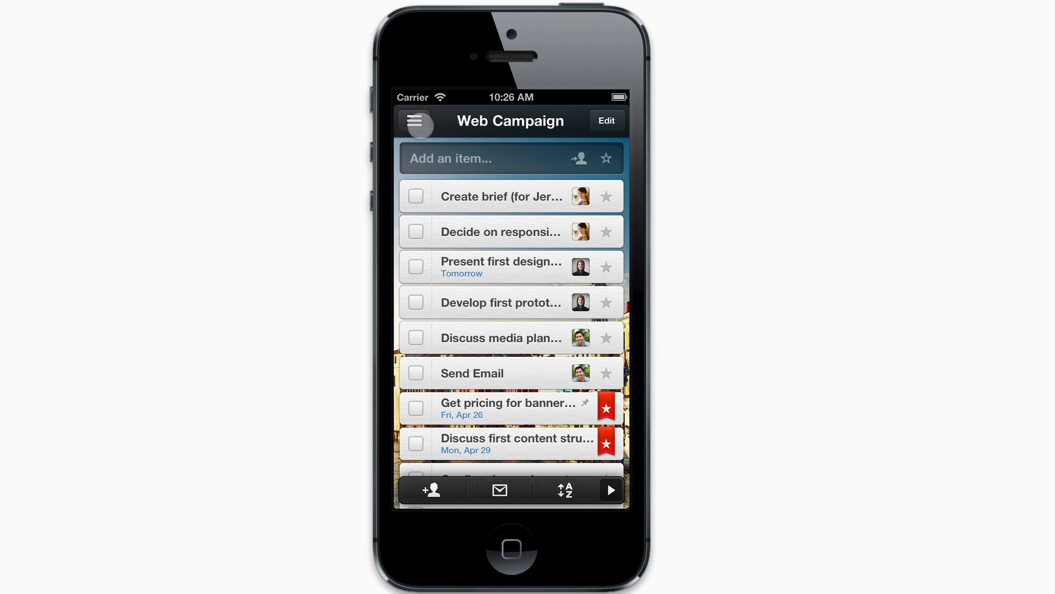
- Show the 'Assigned to me' smart list with to-dos from Shopping, Web Campaign and Magazine Launch
{"action": "left_click", "coordinate": [414, 121]}
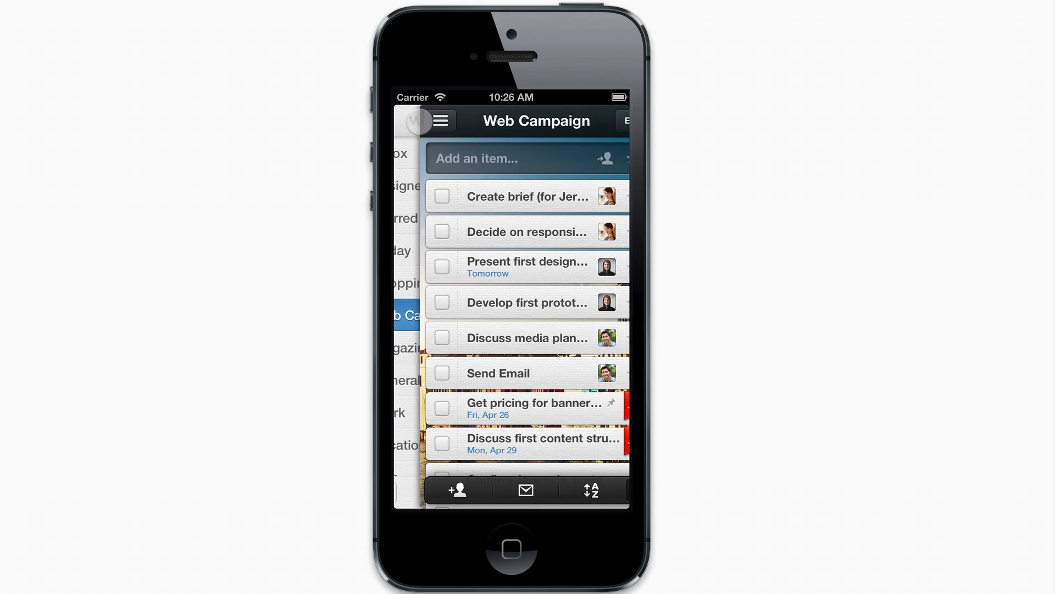
{"action": "left_click", "coordinate": [440, 121]}
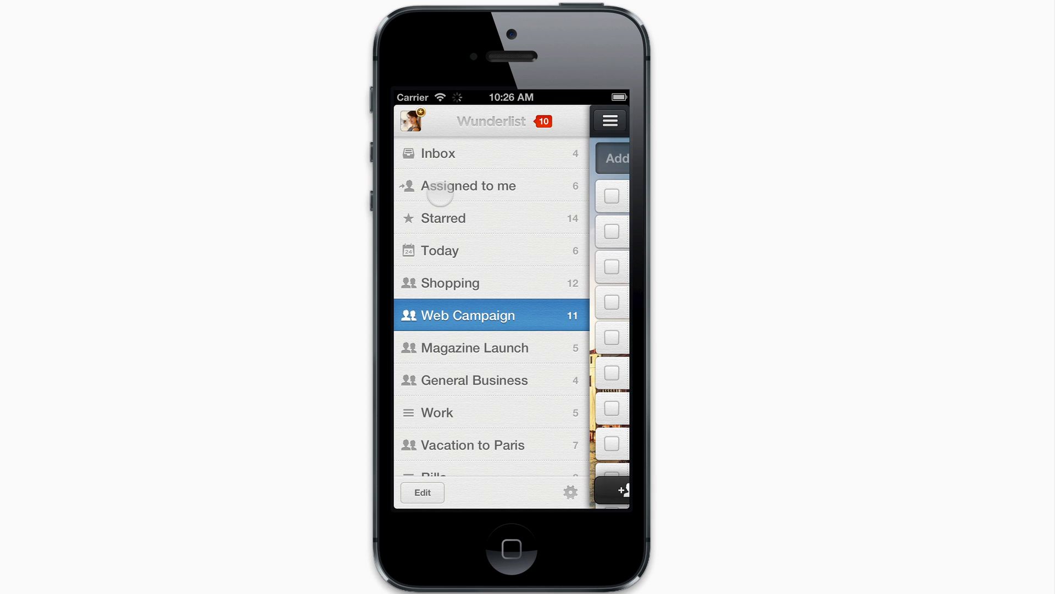
{"action": "left_click", "coordinate": [469, 186]}
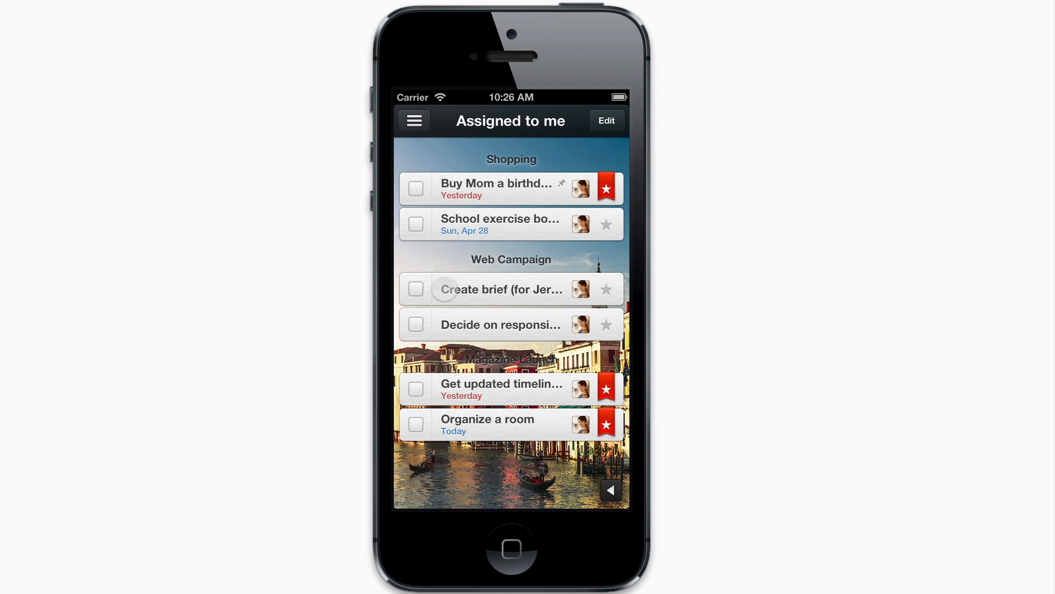